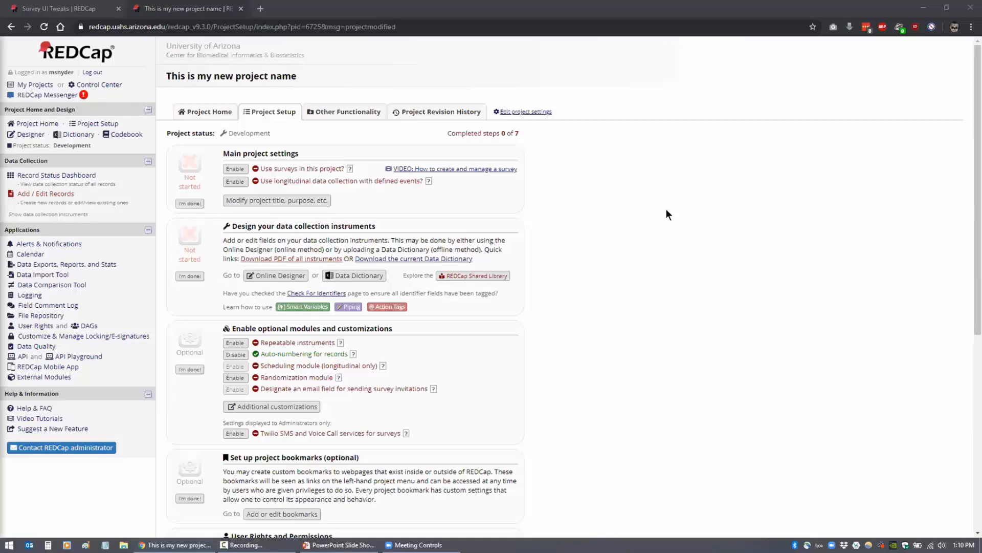
pyautogui.moveTo(651, 213)
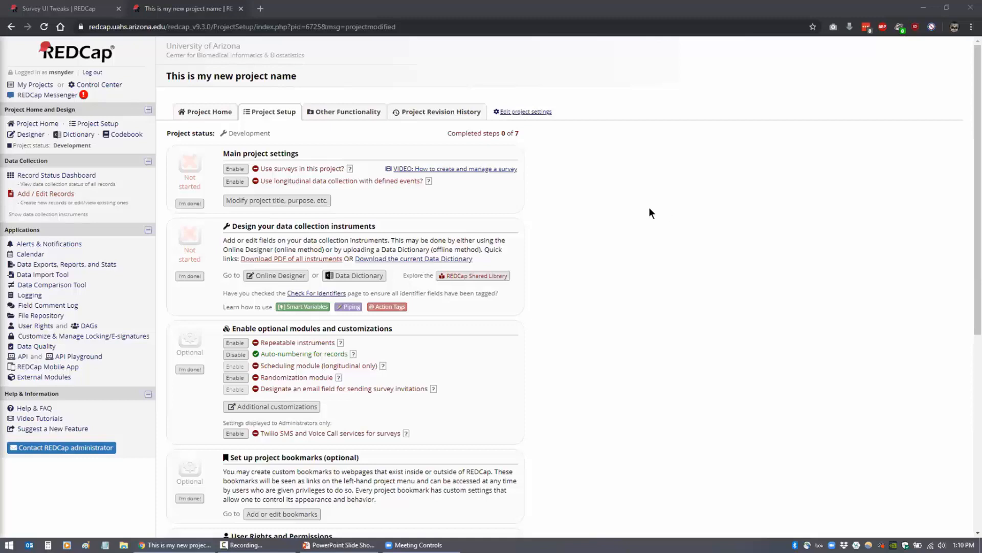
pyautogui.moveTo(608, 168)
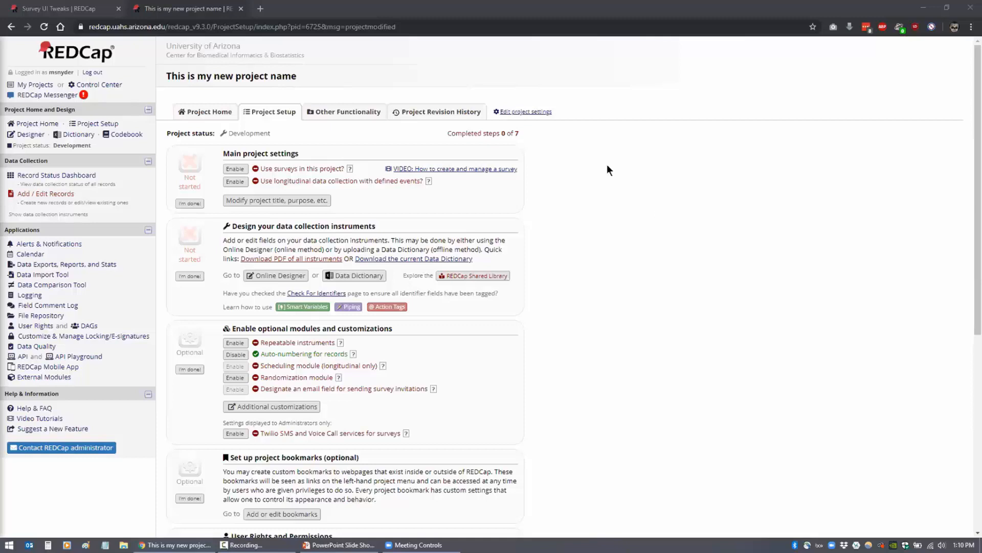
# - Enable 'Use surveys in this project?' on the Project Setup page
pyautogui.click(235, 169)
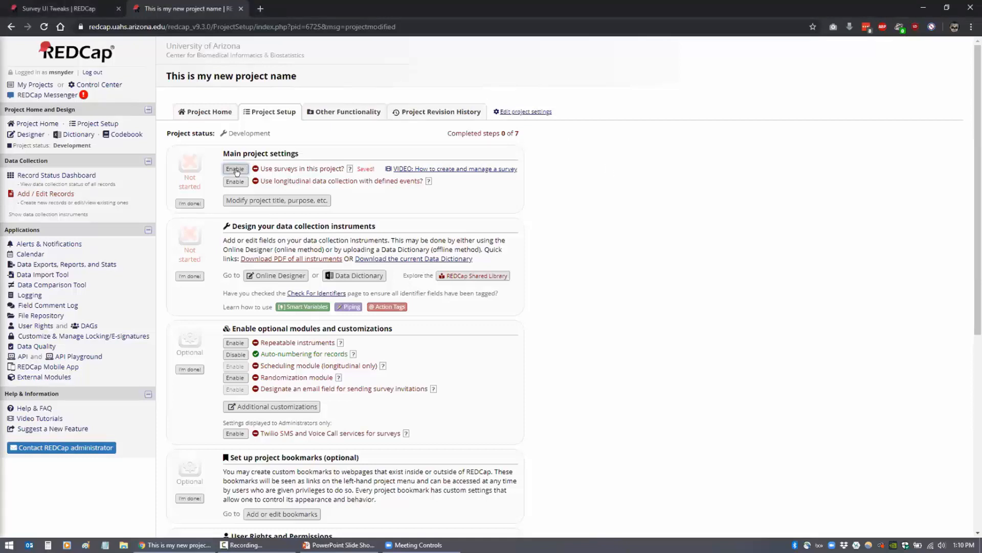
pyautogui.click(235, 169)
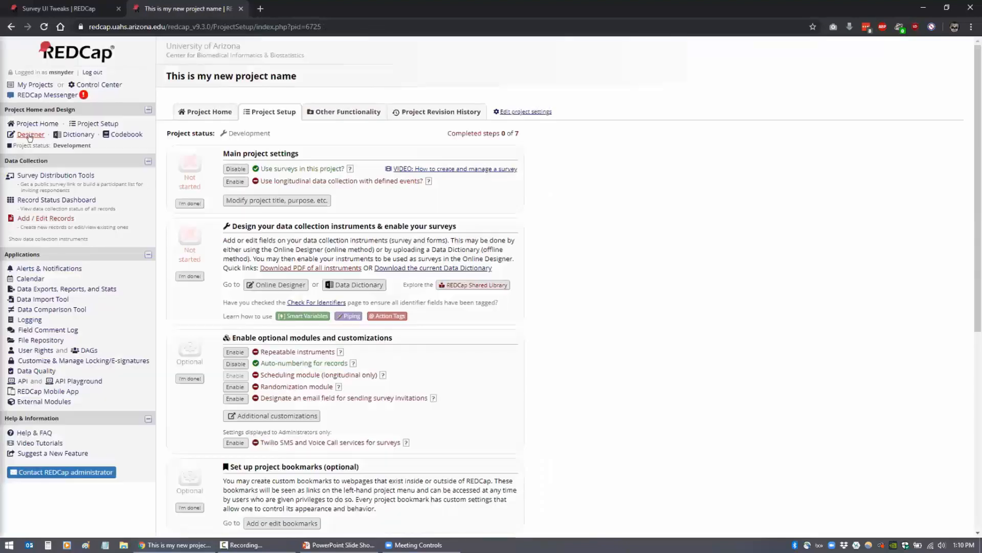
# - Go to the Online Designer and show the actions for the HTML Snippets instrument
pyautogui.click(30, 134)
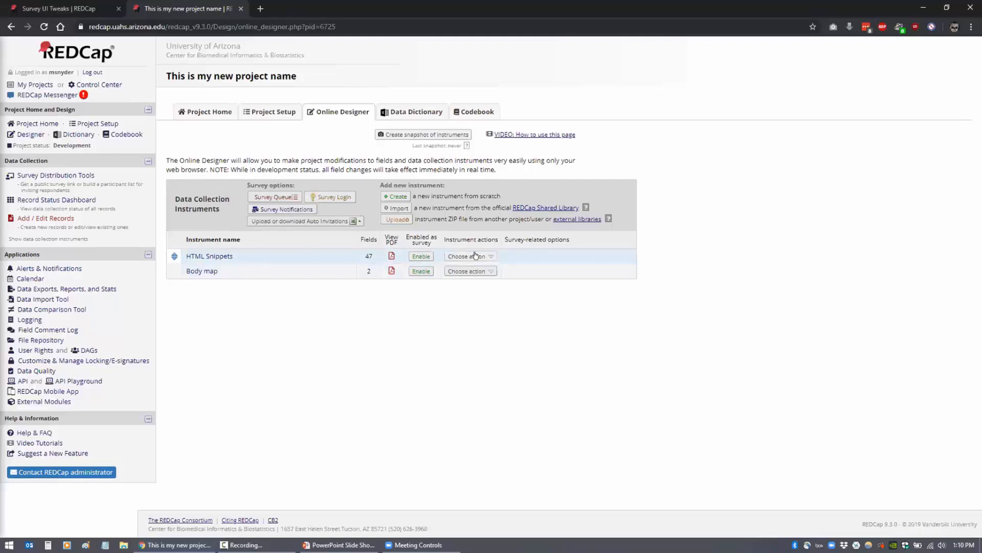
pyautogui.click(470, 270)
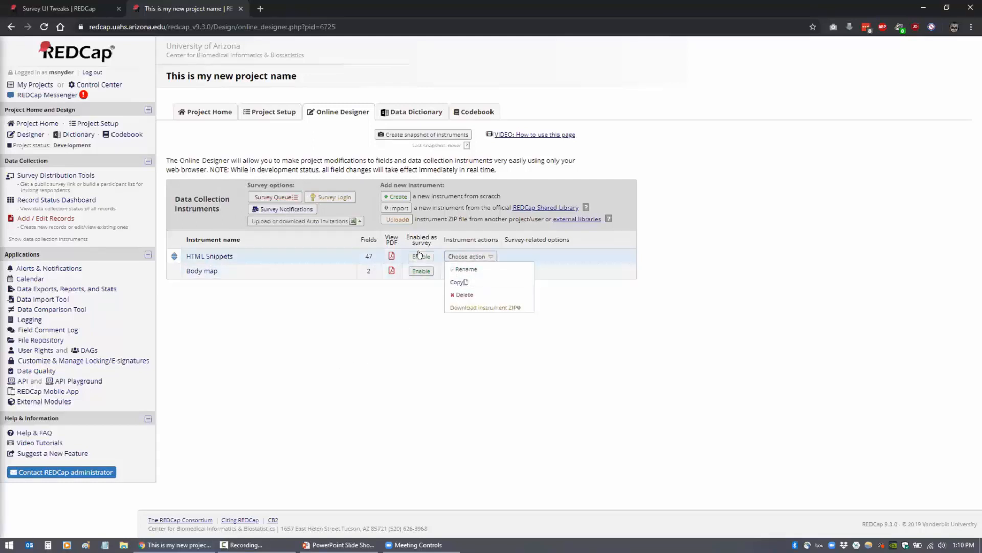
# - Enable HTML Snippets as a survey and reach the Survey Design Options with the logo field
pyautogui.click(421, 255)
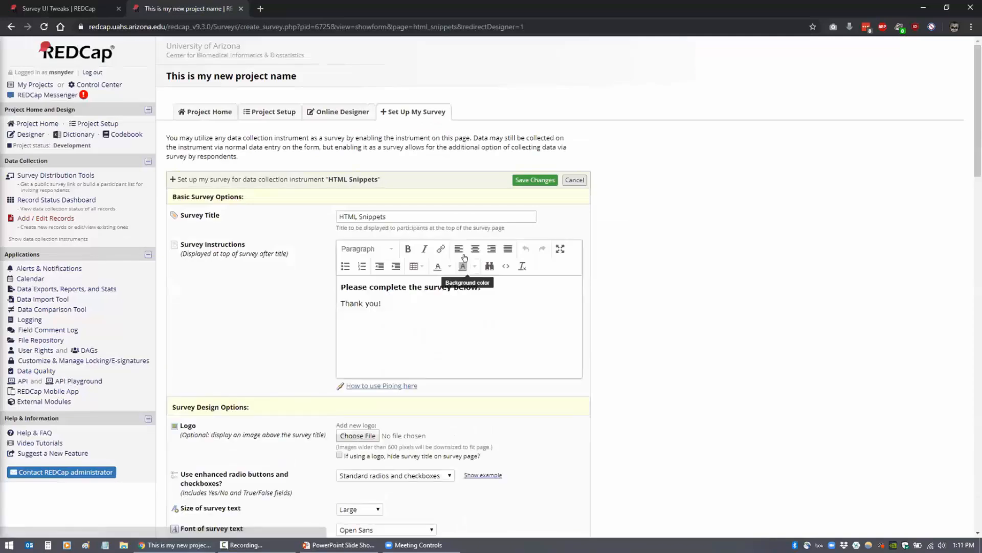
pyautogui.scroll(-3)
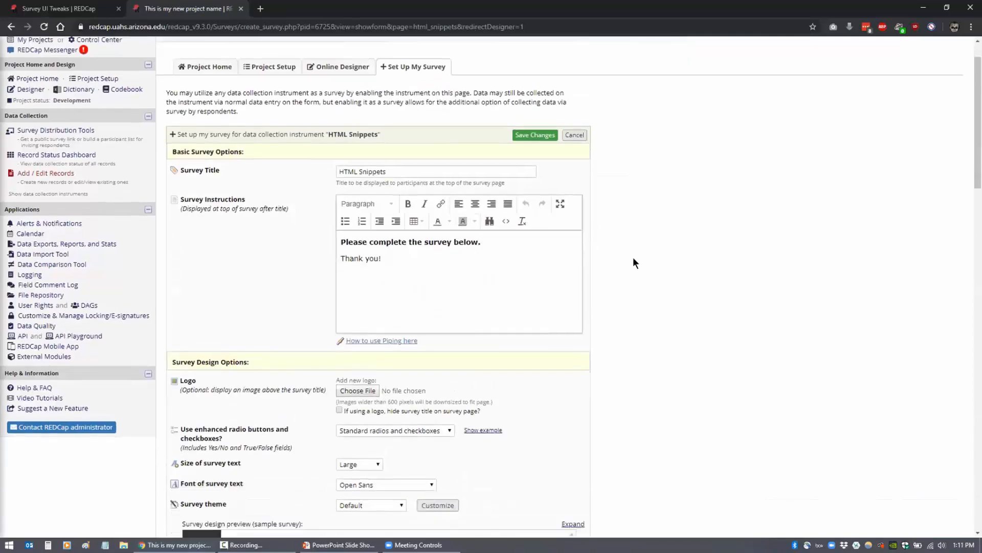
pyautogui.scroll(-3)
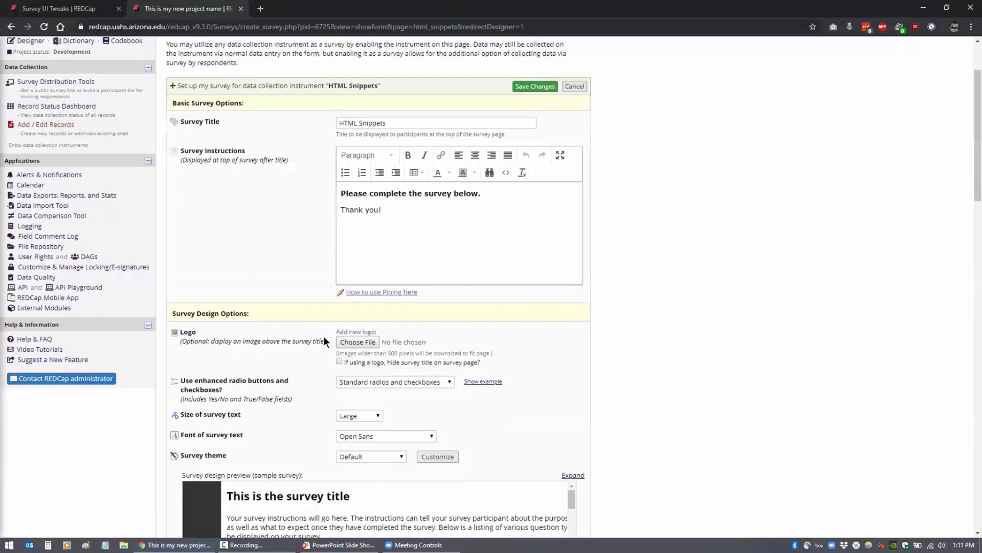
pyautogui.scroll(-3)
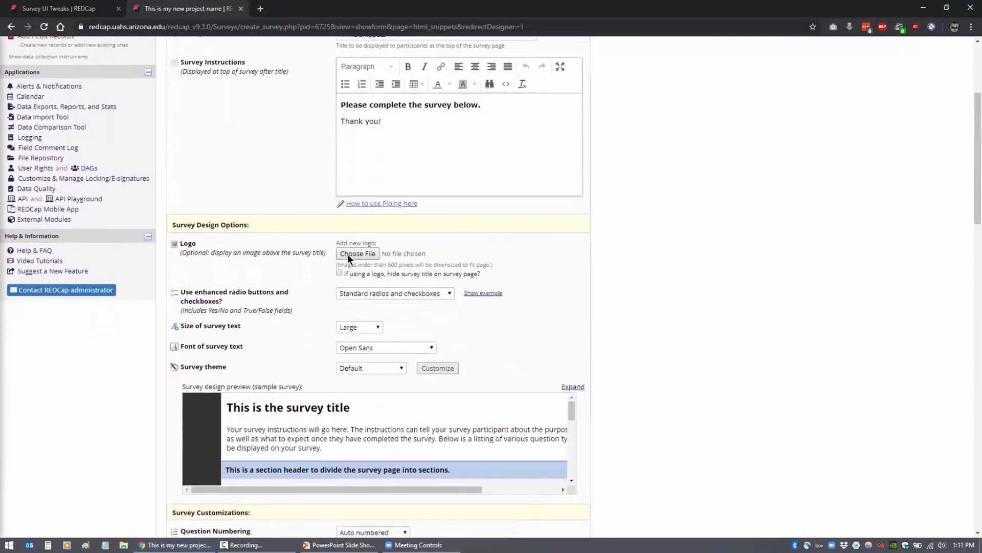
pyautogui.scroll(-3)
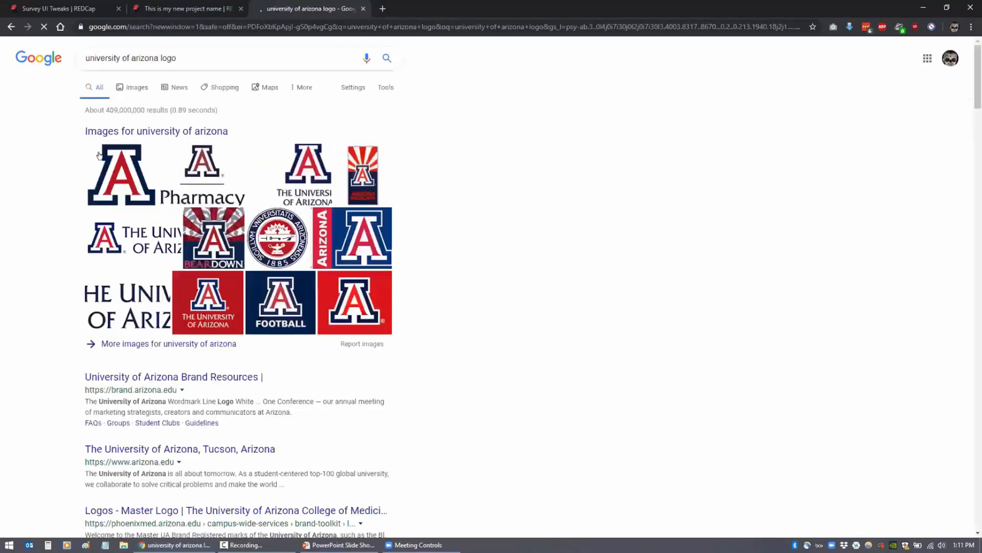
# - Download the Arizona Wildcats logo SVG from Google Images to Downloads, then return to REDCap
pyautogui.click(137, 87)
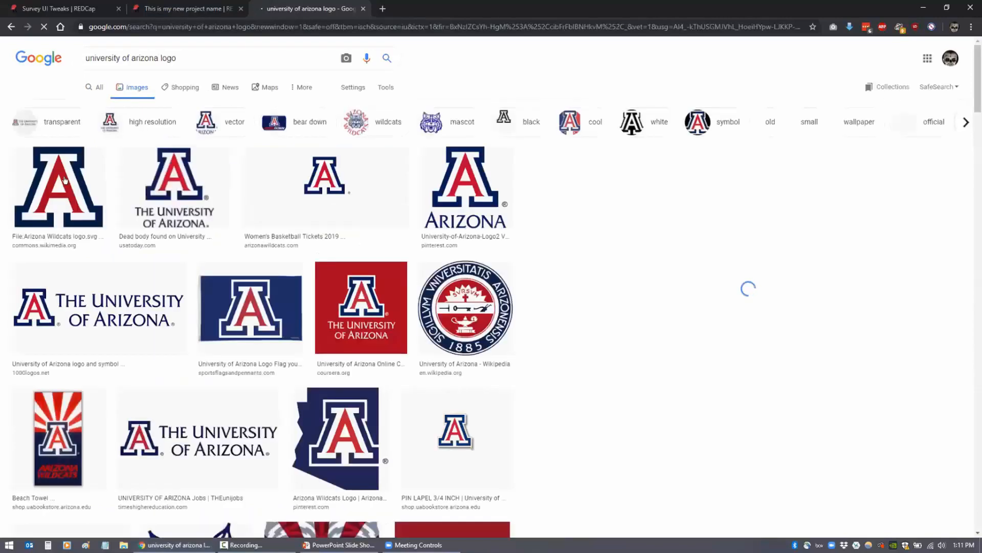
pyautogui.rightClick(59, 182)
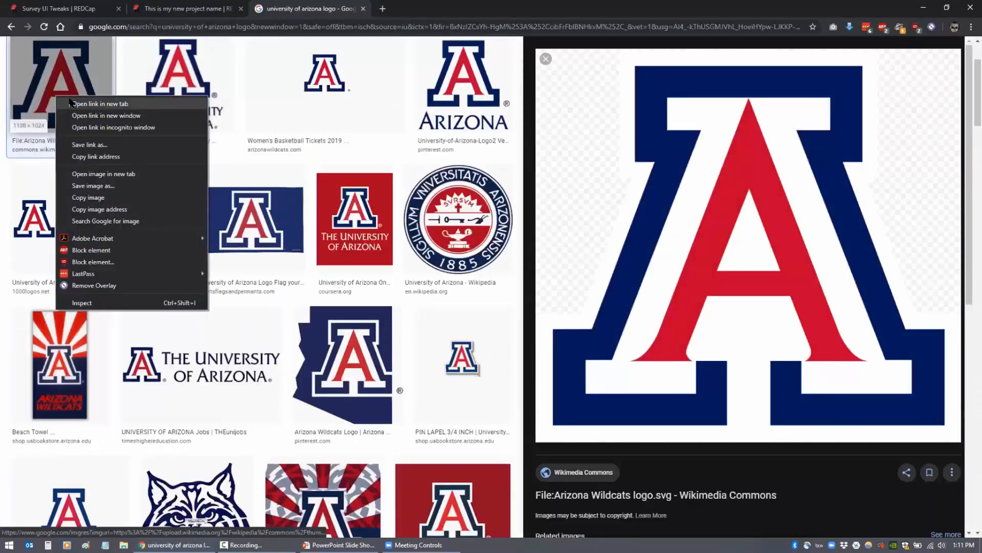
pyautogui.click(100, 104)
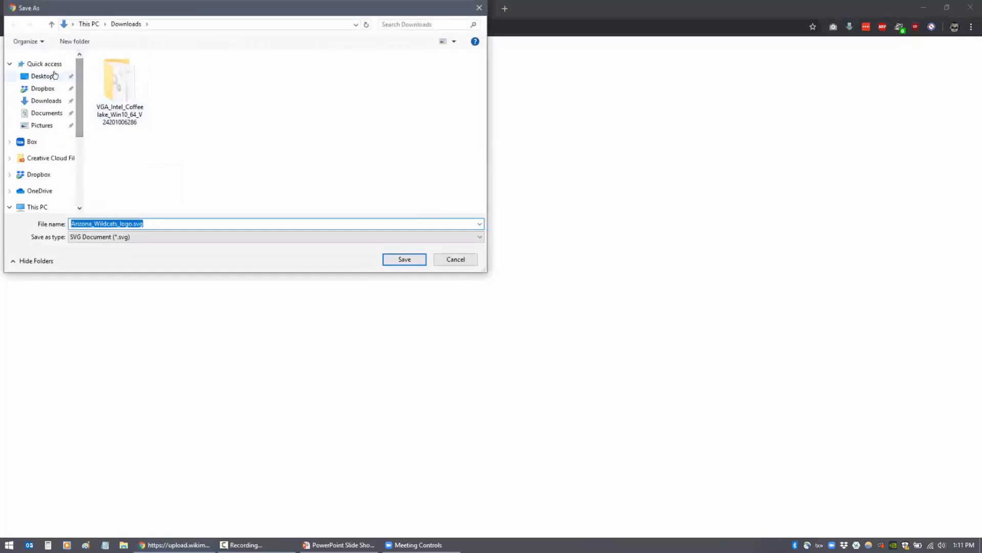
pyautogui.click(404, 259)
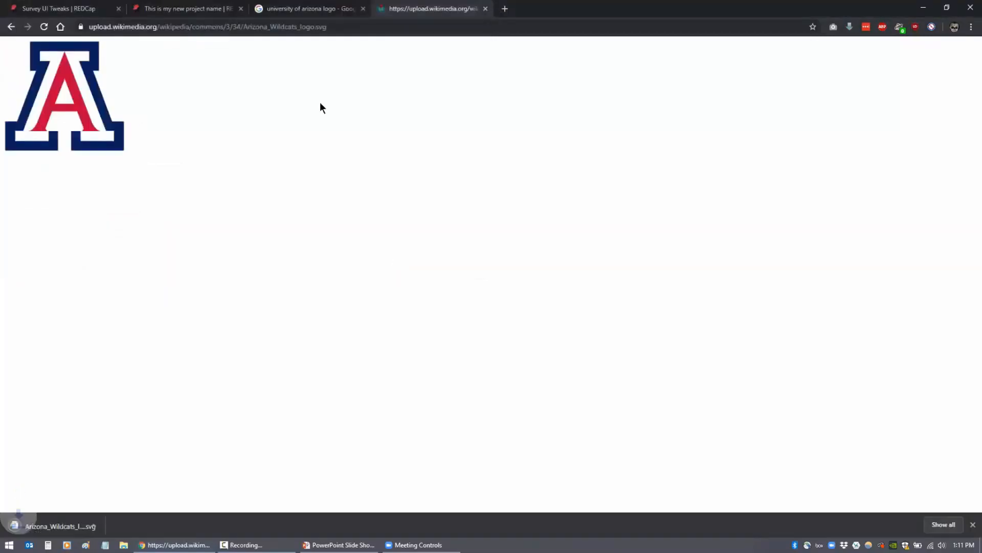
pyautogui.click(307, 8)
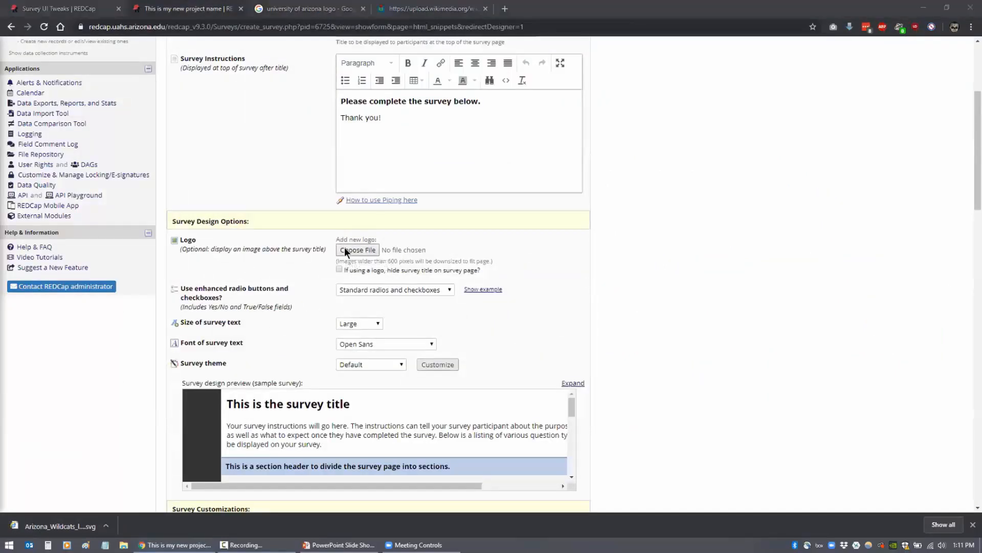
pyautogui.click(356, 250)
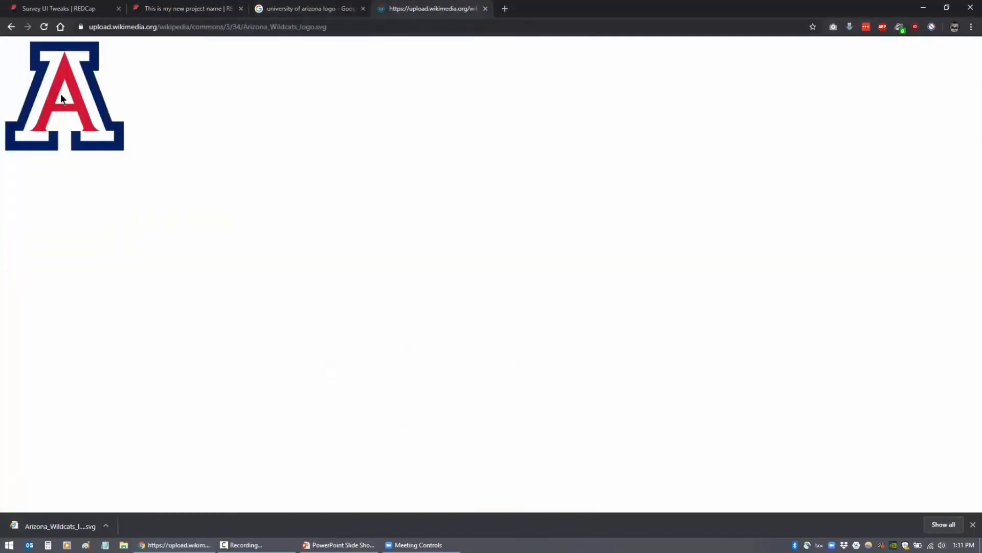
pyautogui.rightClick(61, 100)
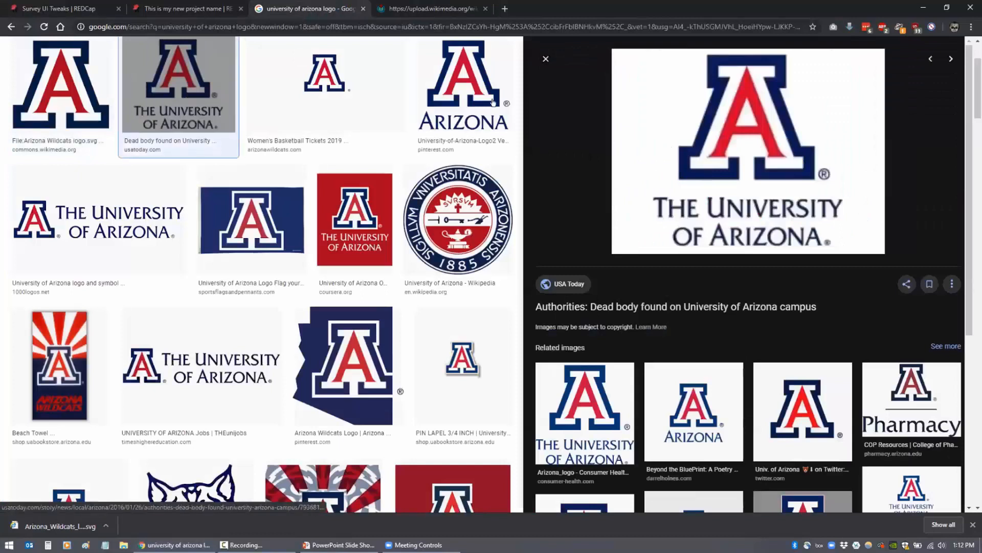
# - Save the ARIZONA wordmark logo as a JPG on the Desktop and go back to the REDCap tab
pyautogui.rightClick(749, 150)
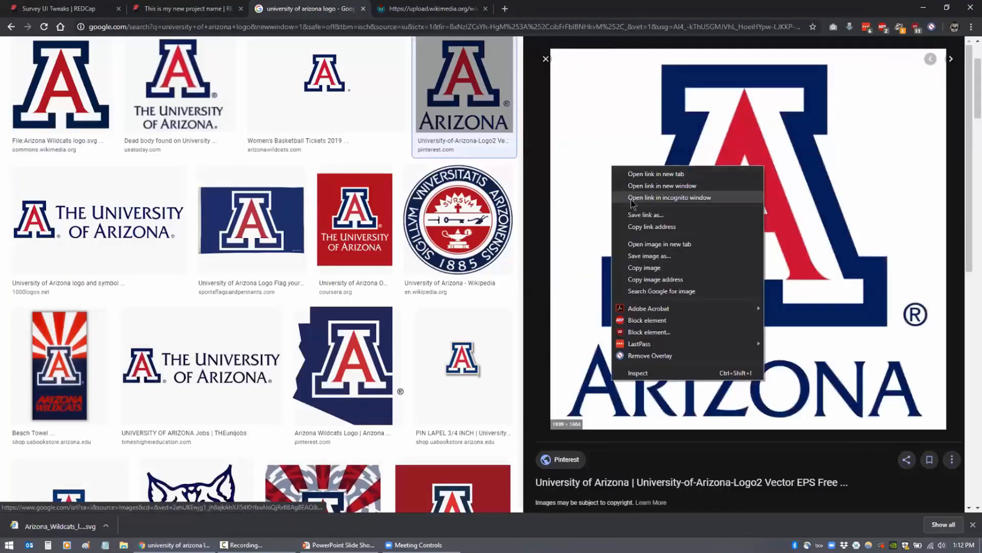
pyautogui.click(650, 256)
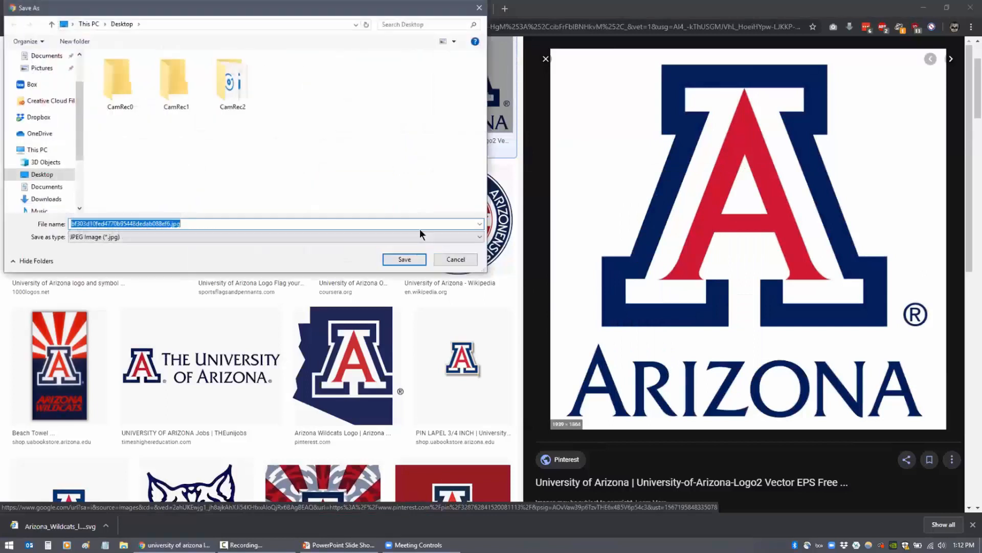
pyautogui.click(405, 259)
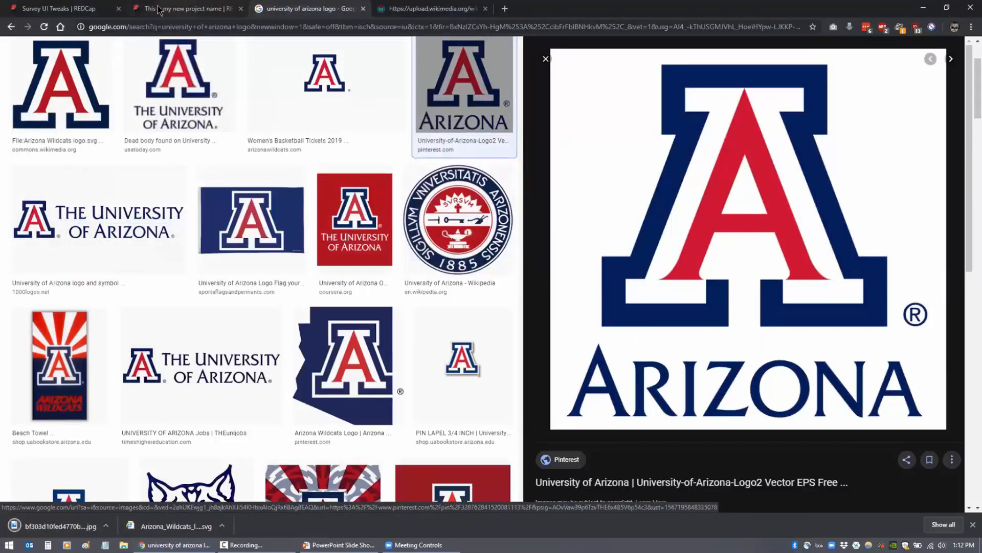
pyautogui.click(182, 8)
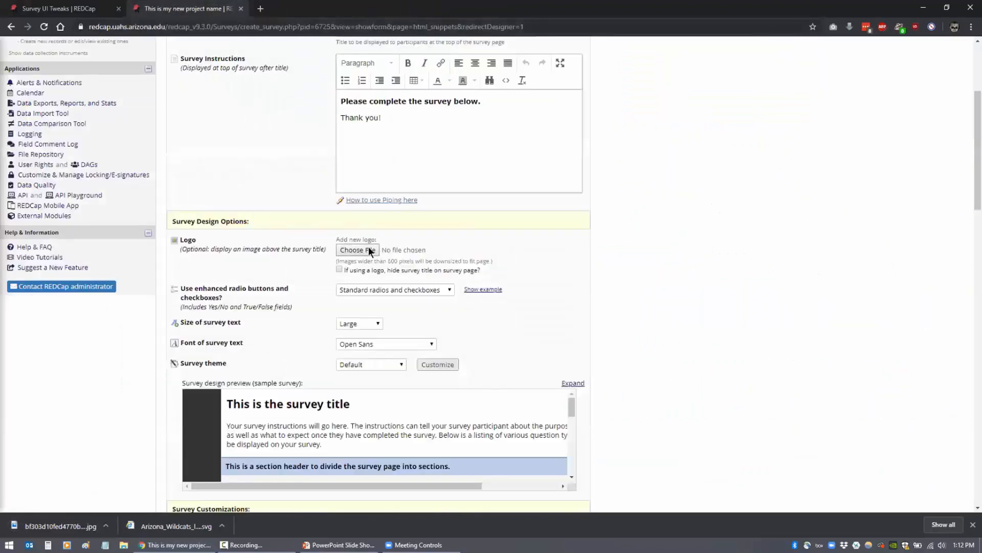
# - Choose the ARIZONA JPG from the Desktop as the survey logo file
pyautogui.click(357, 250)
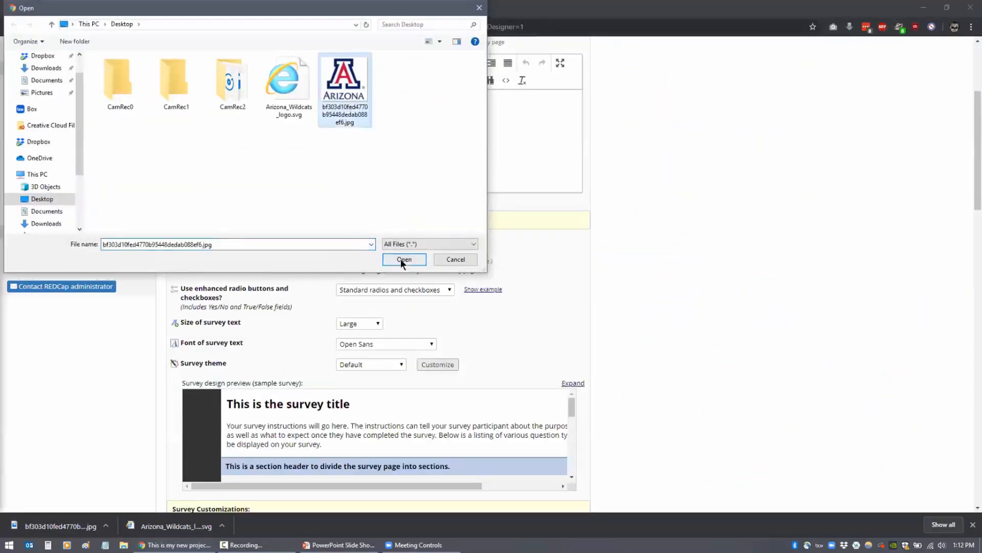
pyautogui.click(405, 259)
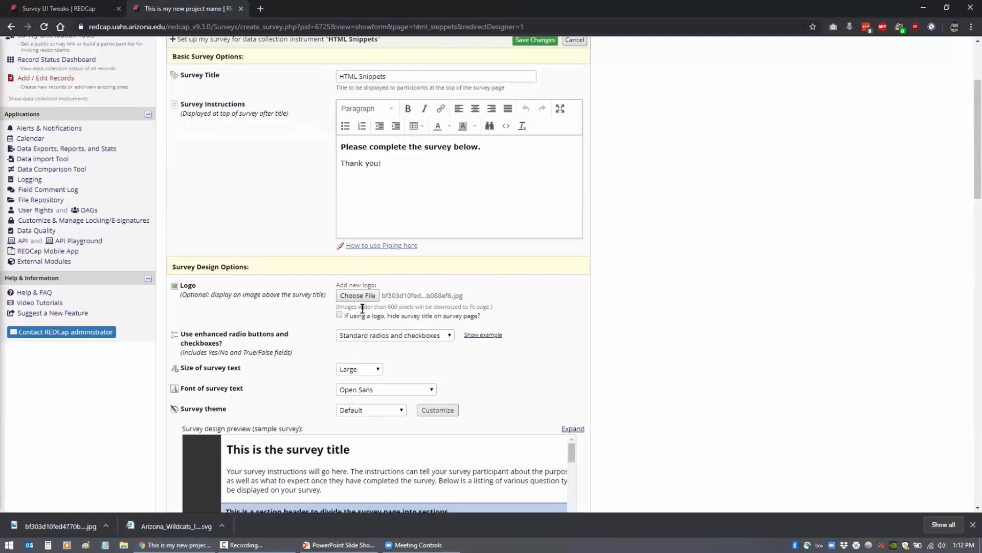
pyautogui.moveTo(361, 308)
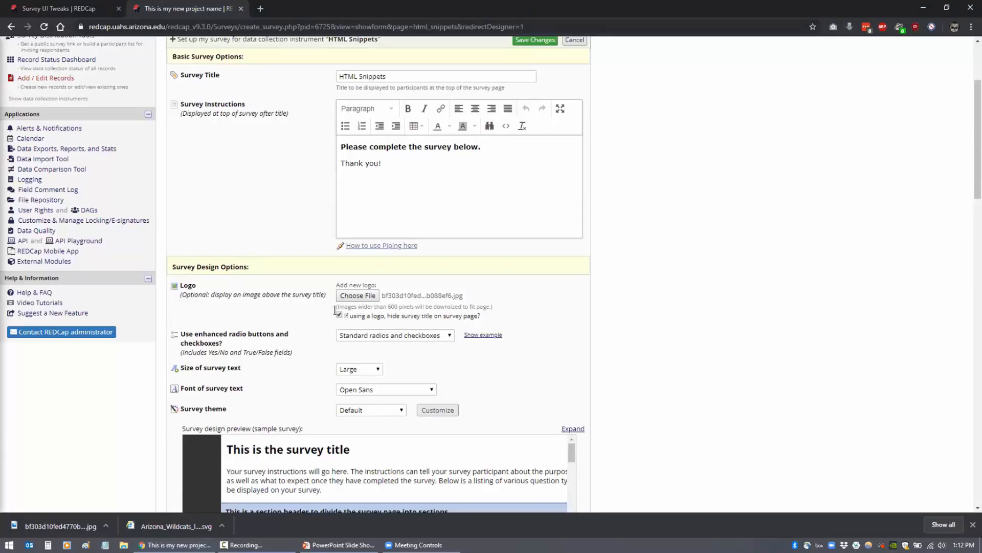
# - Save the HTML Snippets survey settings with Save Changes
pyautogui.scroll(-3)
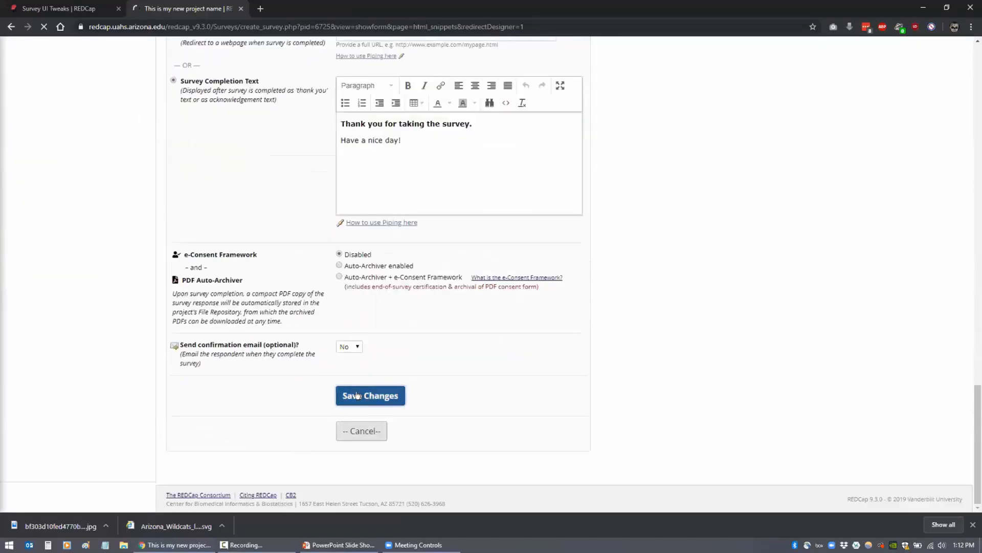
pyautogui.click(369, 395)
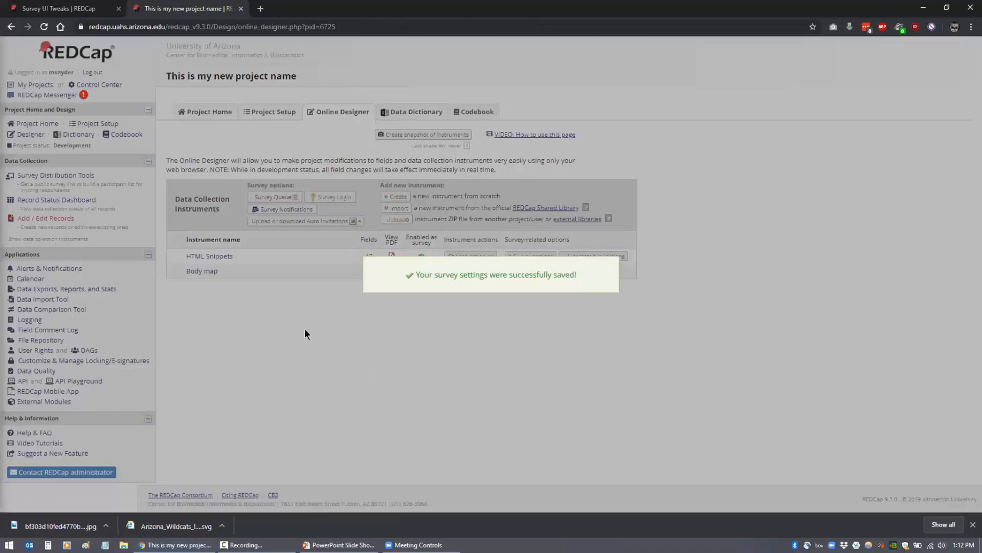